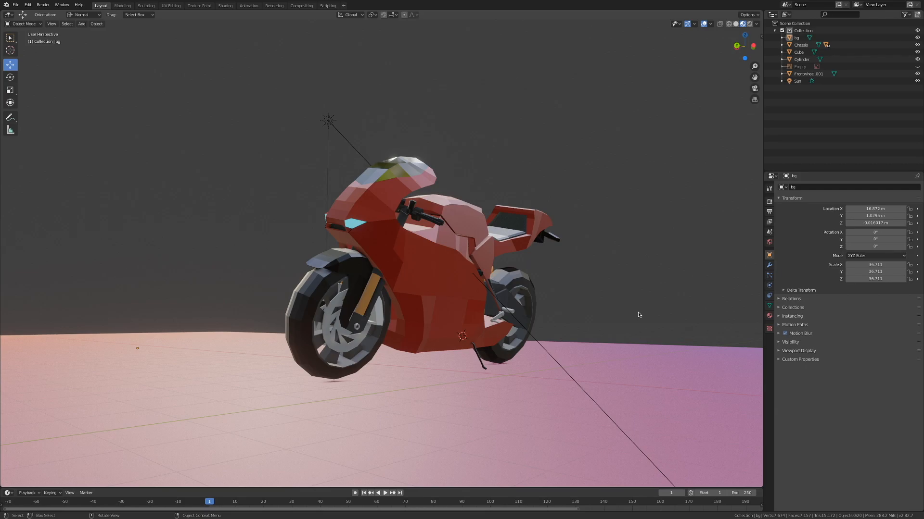
- Set the render engine to Eevee in Render Properties and raise viewport samples to 128
left_click(769, 201)
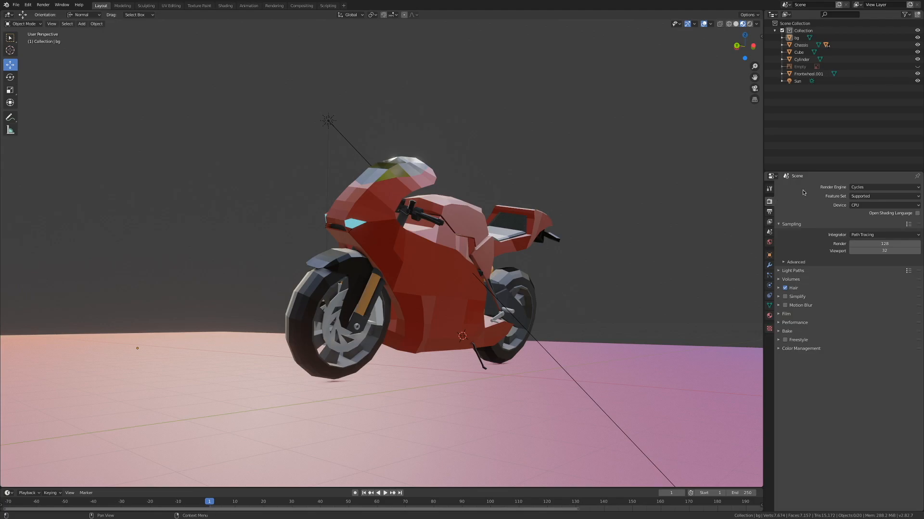
left_click(878, 186)
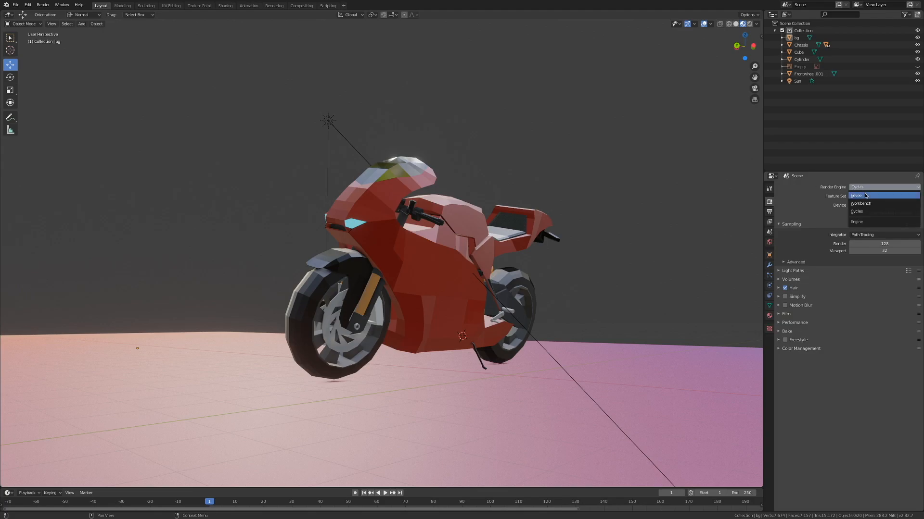
left_click(859, 196)
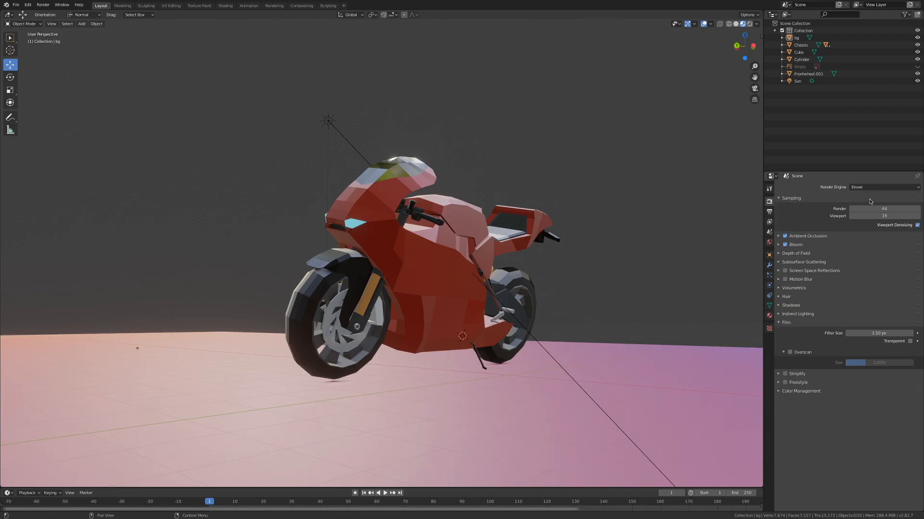
left_click(883, 216)
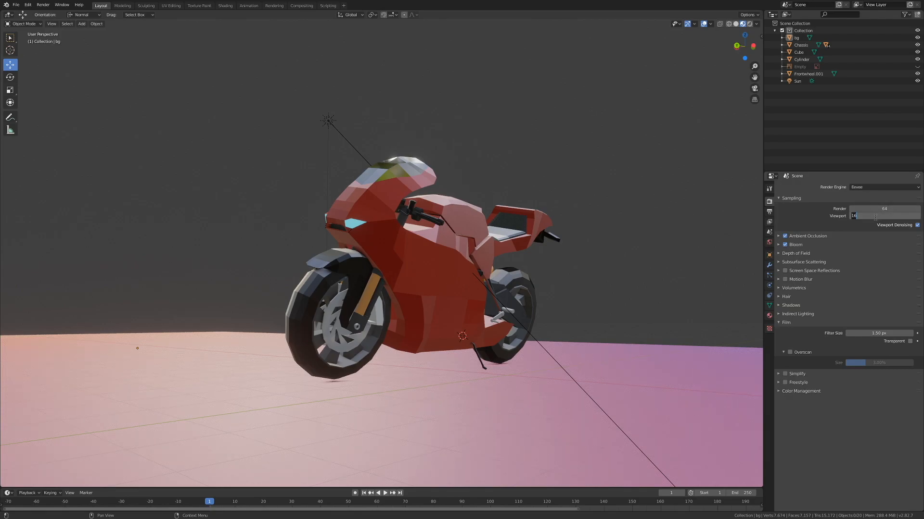
type("128")
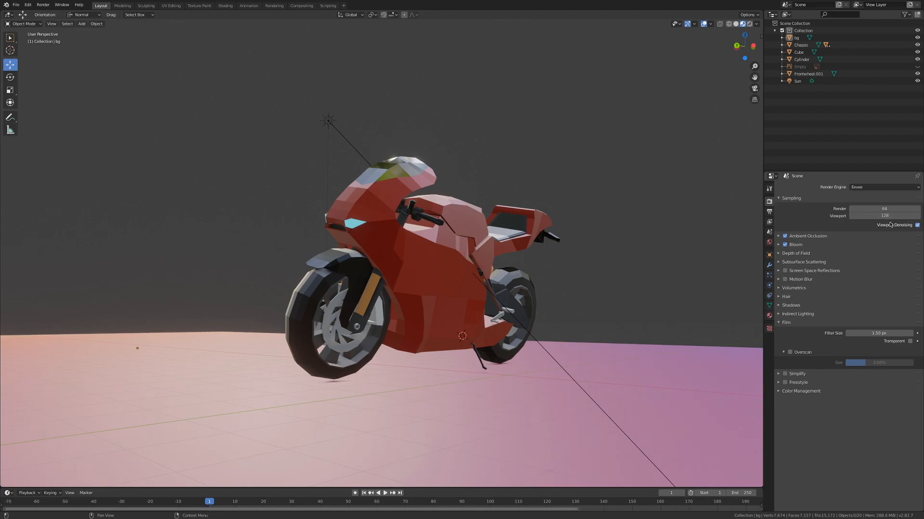
mouse_move(894, 225)
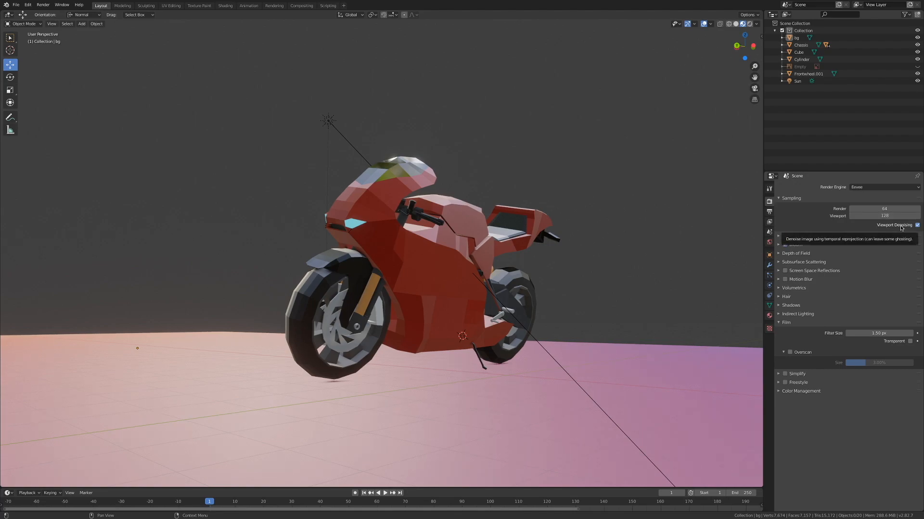
- Change the output resolution percentage from 50 to 100 for the 1920×1080 frame
left_click(769, 202)
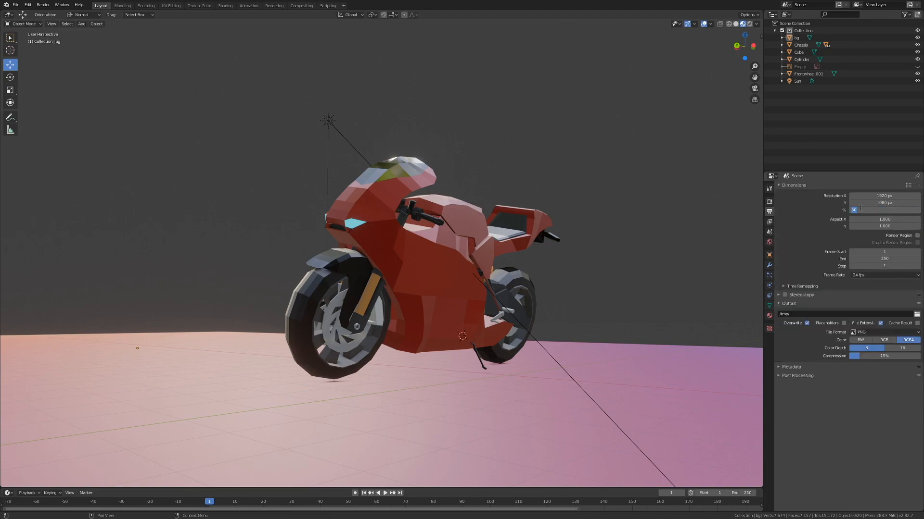
type("100%")
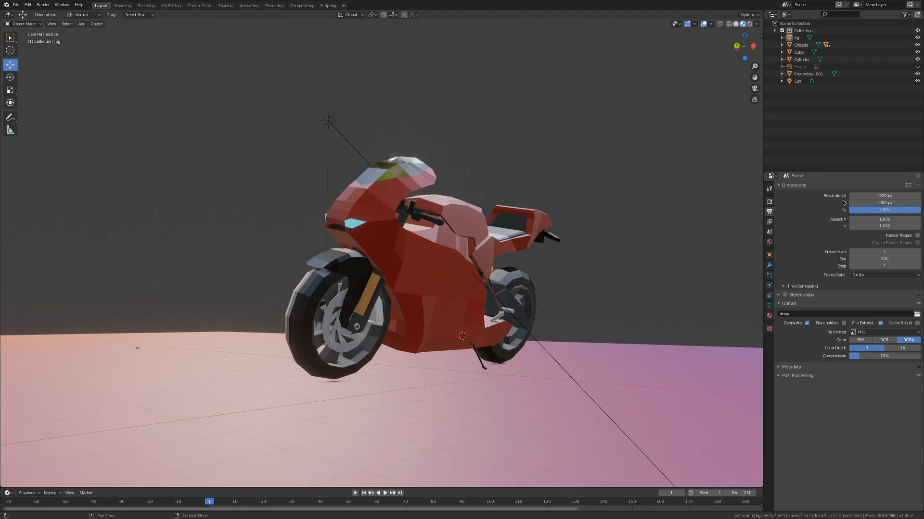
- Turn off the floor, axes, origins and other overlays and enable Wireframe at 1.000
left_click(711, 23)
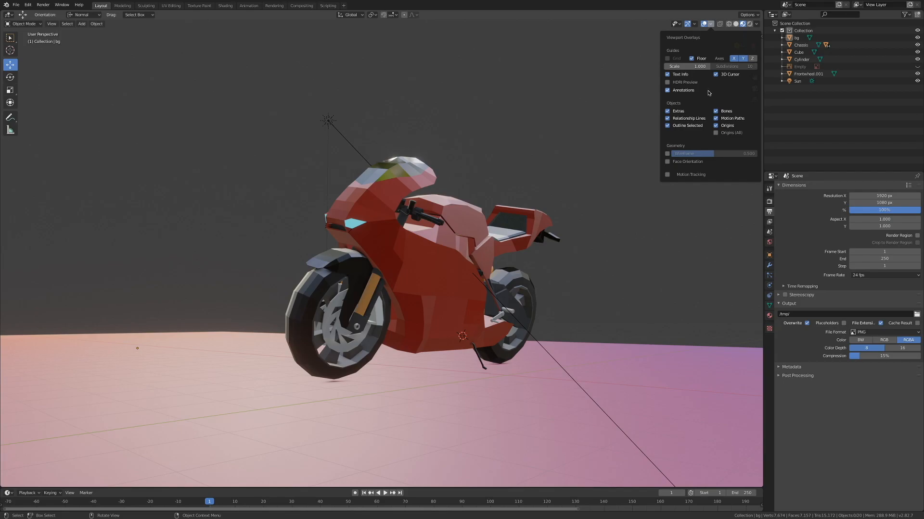
mouse_move(705, 80)
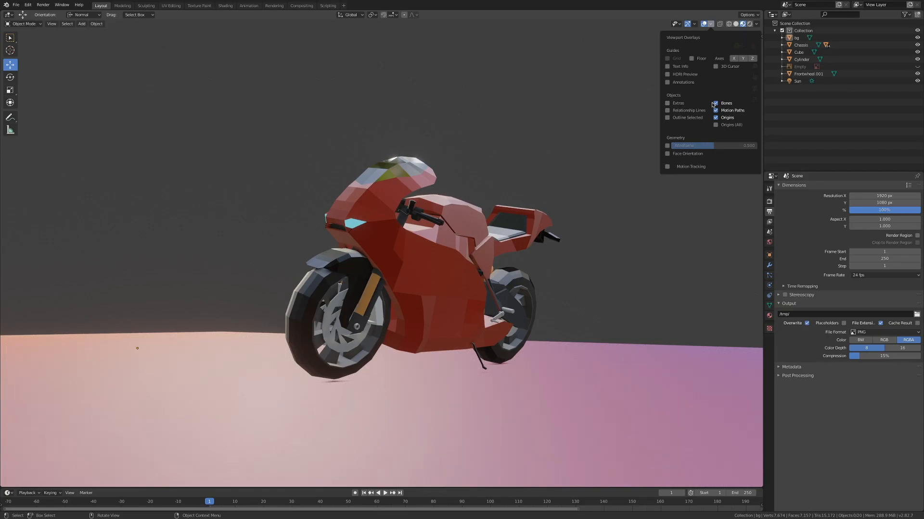
left_click(715, 103)
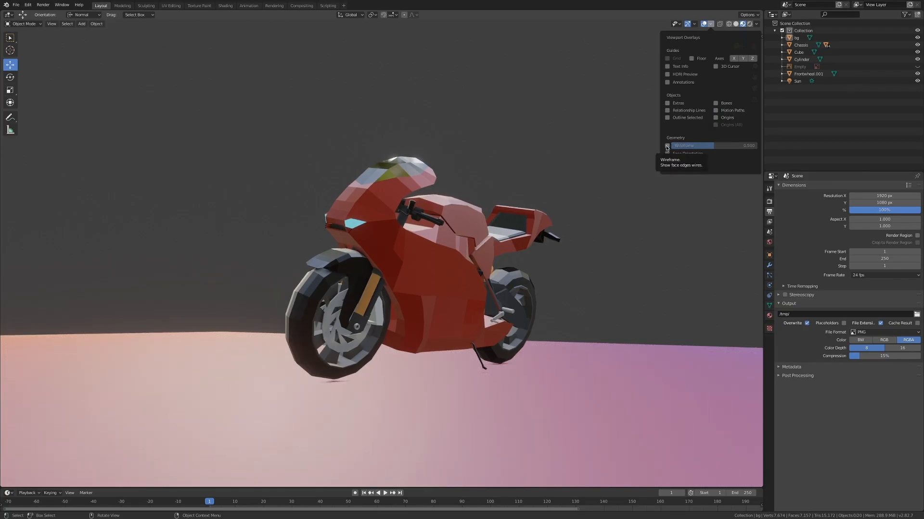
left_click(666, 145)
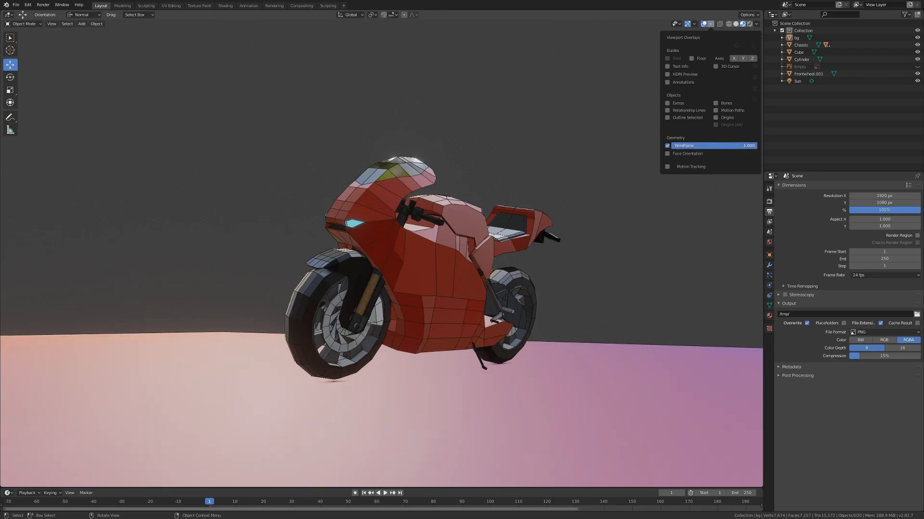
- Close the Viewport Overlays popover to show the wireframed motorcycle cleanly
left_click(709, 24)
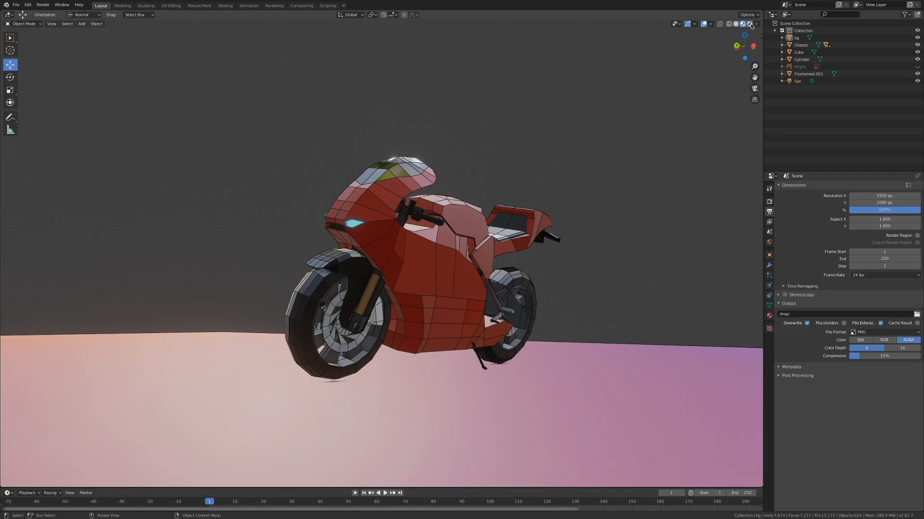
mouse_move(744, 23)
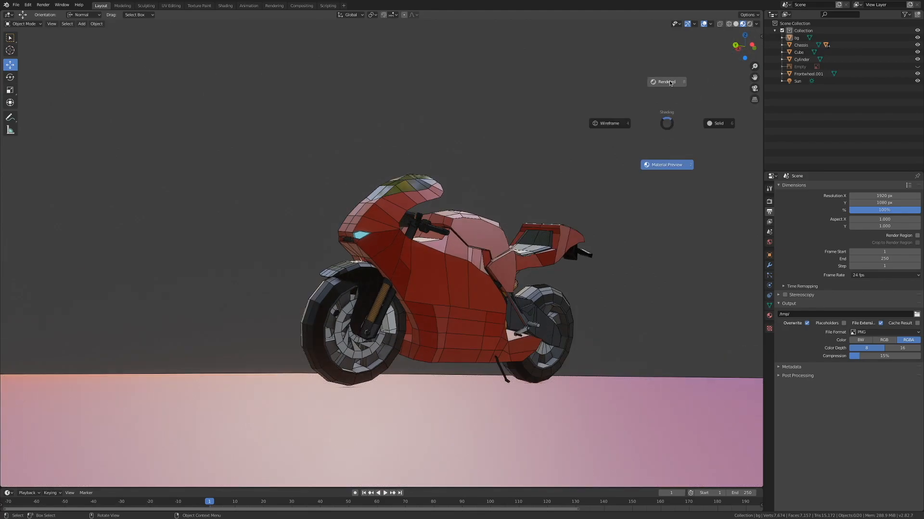
mouse_move(665, 81)
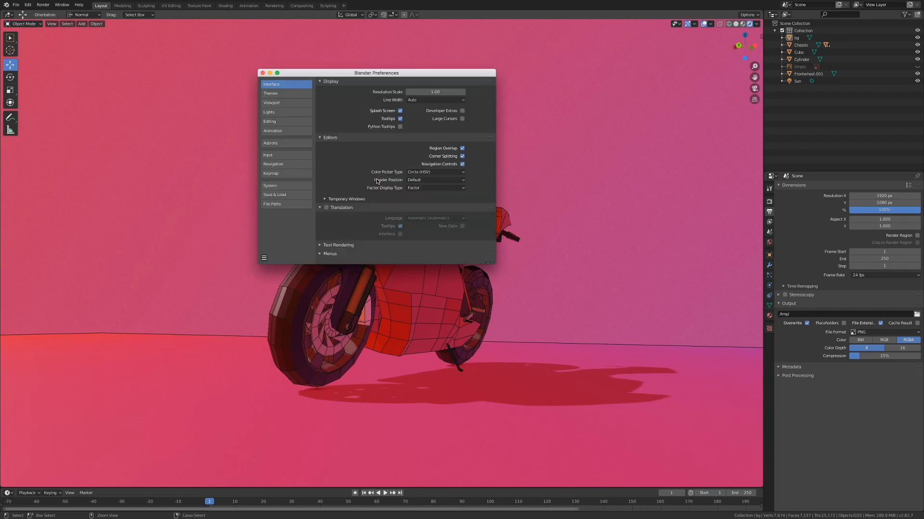
- Drag the Preferences window to the right side so the motorcycle stays visible
left_click_drag(376, 72, 446, 78)
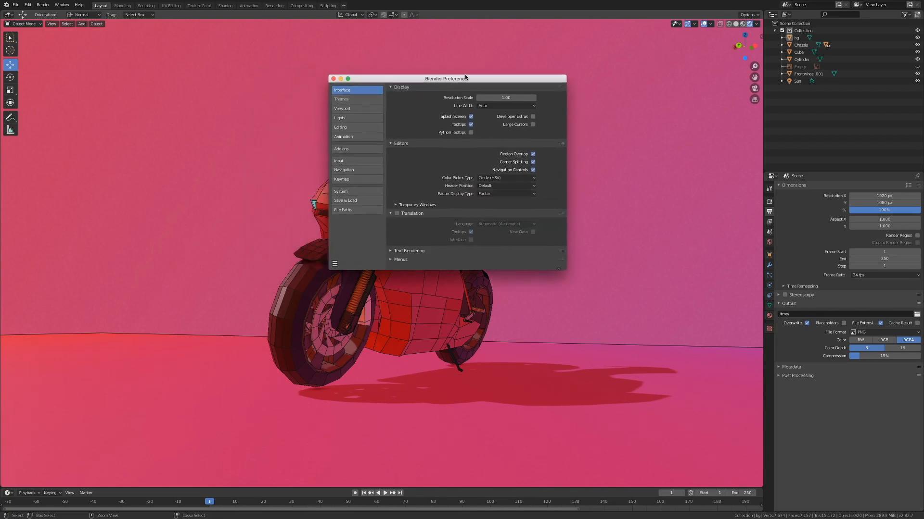
left_click_drag(445, 78, 639, 129)
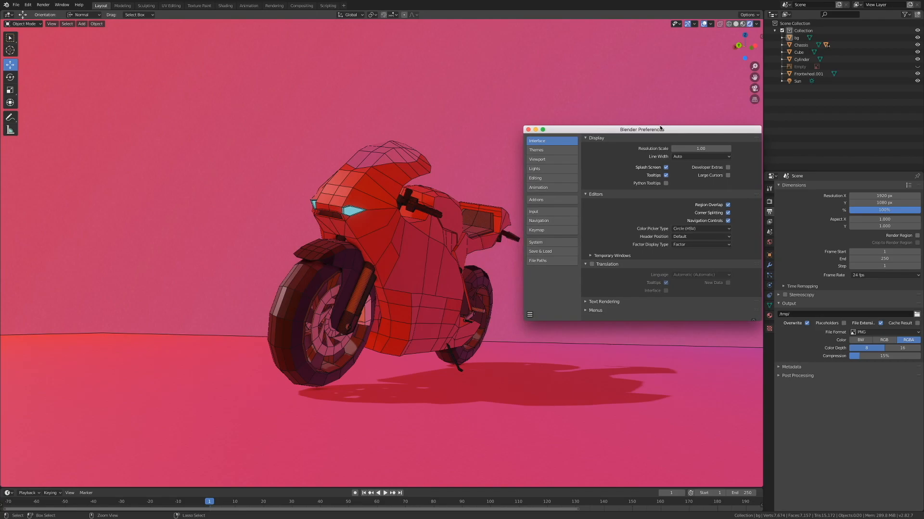
mouse_move(549, 154)
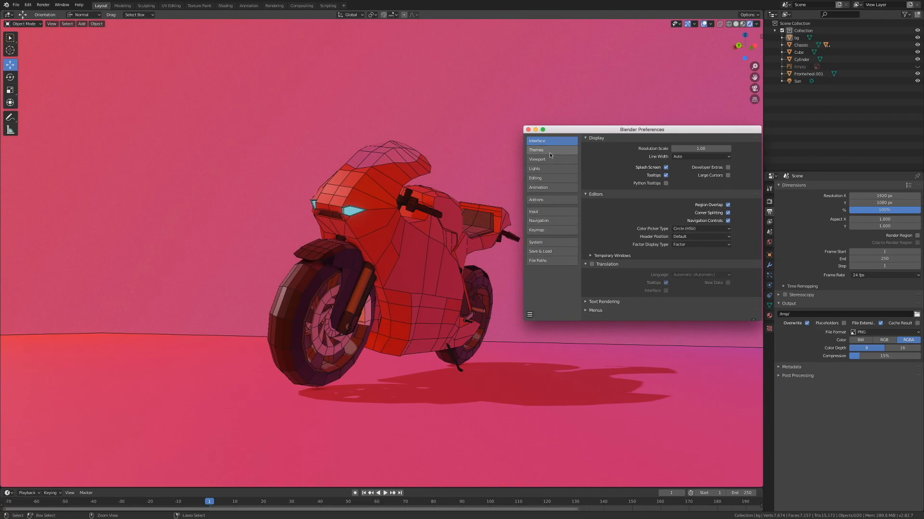
- Set the 3D View theme's Wire colour to white under Preferences > Themes
left_click(536, 150)
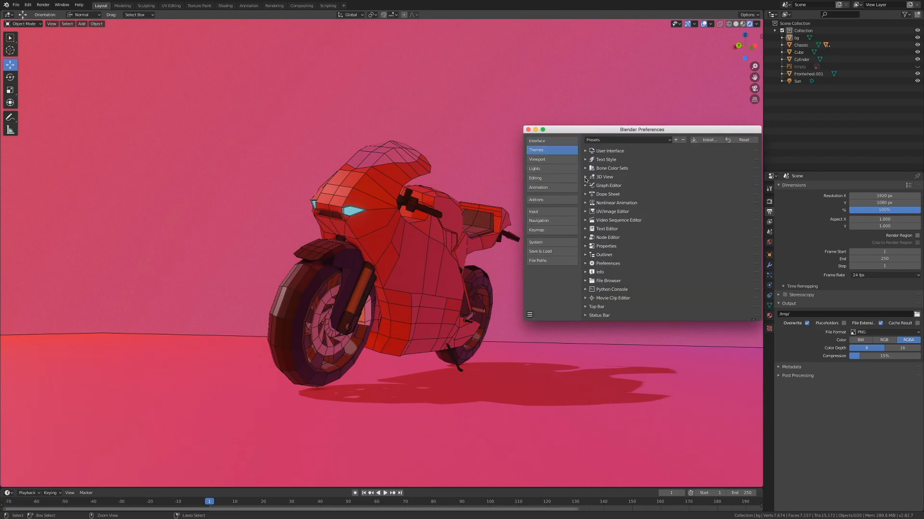
left_click(585, 177)
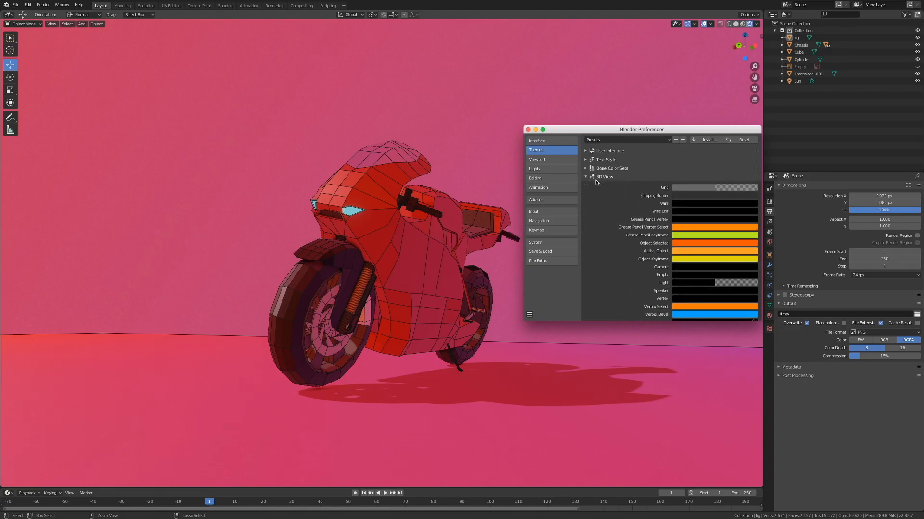
left_click(714, 203)
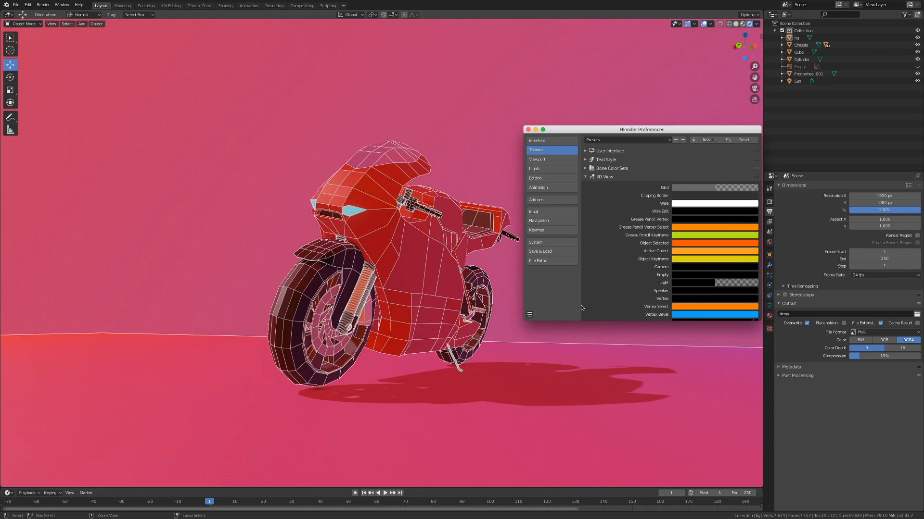
- Save the changed preferences and close the Preferences window
left_click(528, 314)
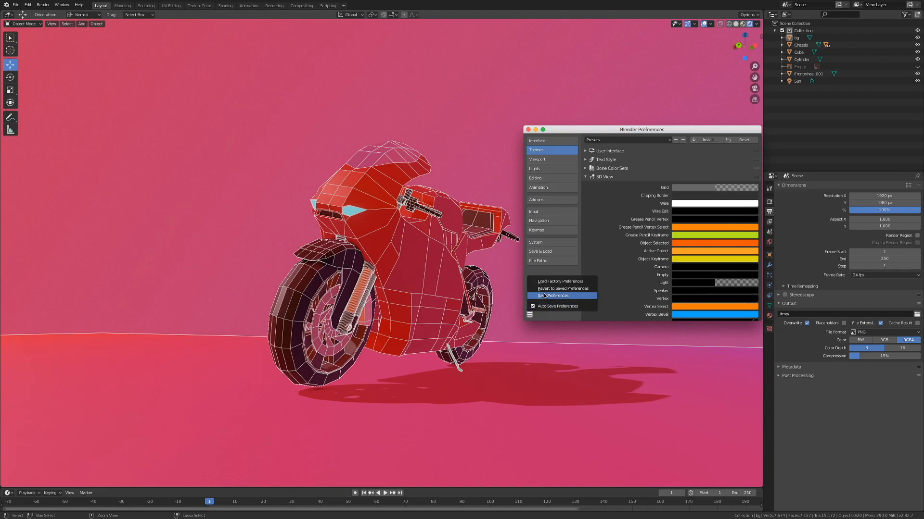
left_click(551, 295)
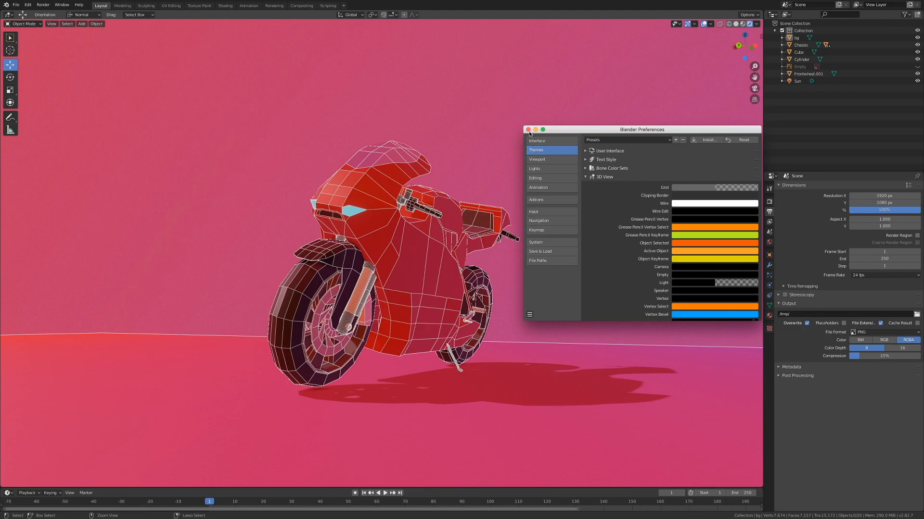
left_click(527, 130)
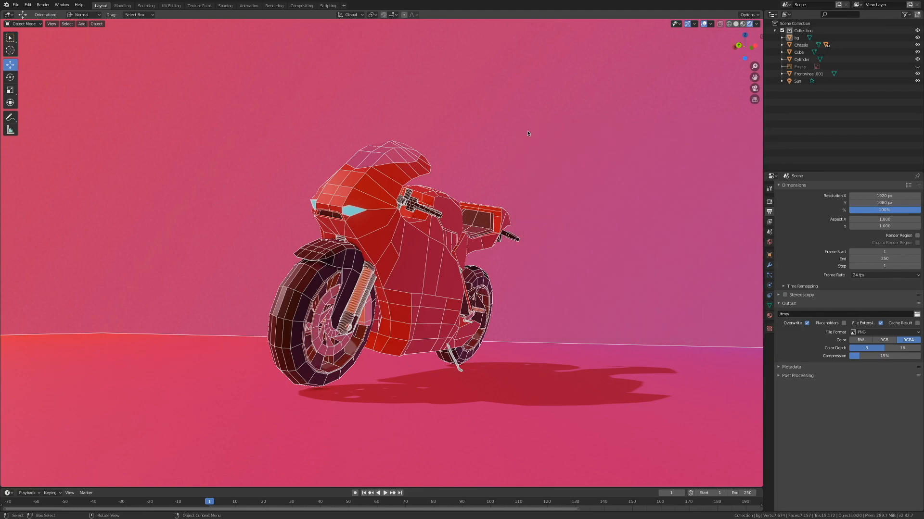
mouse_move(88, 40)
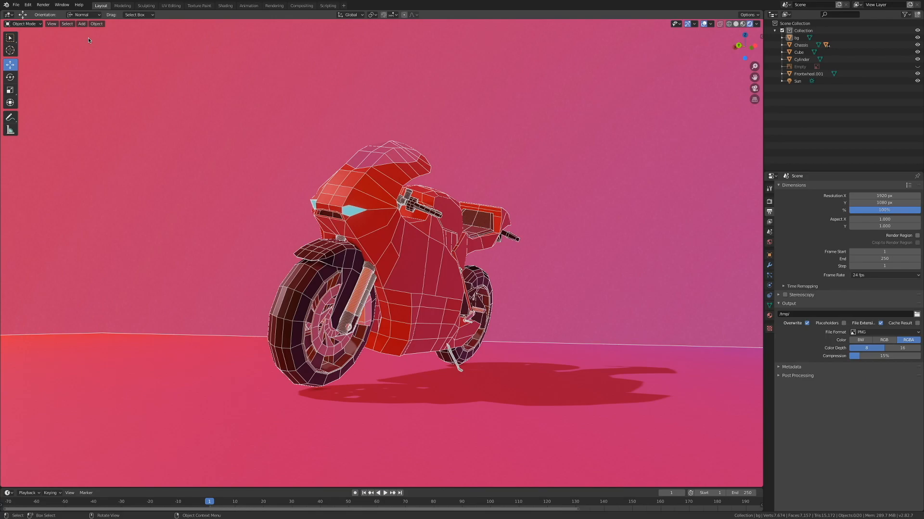
- Start a Viewport Render Image from the 3D viewport's View menu
left_click(51, 23)
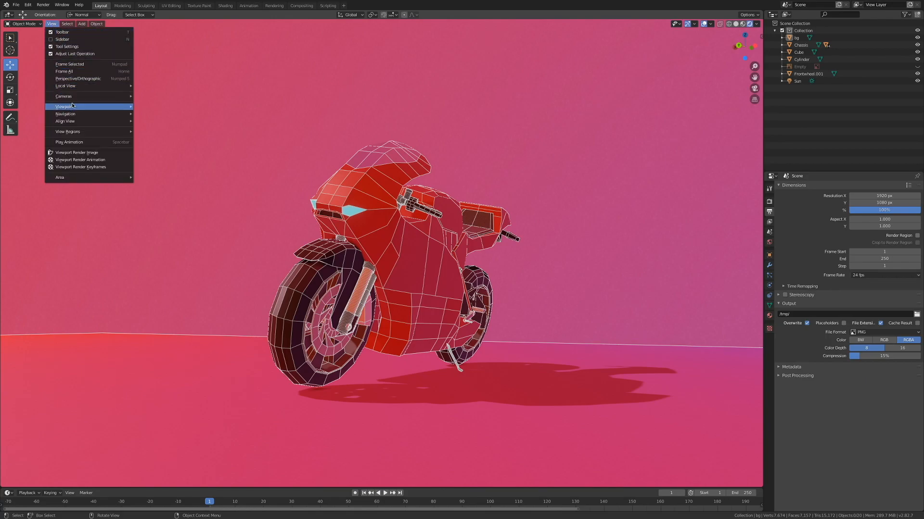
mouse_move(80, 159)
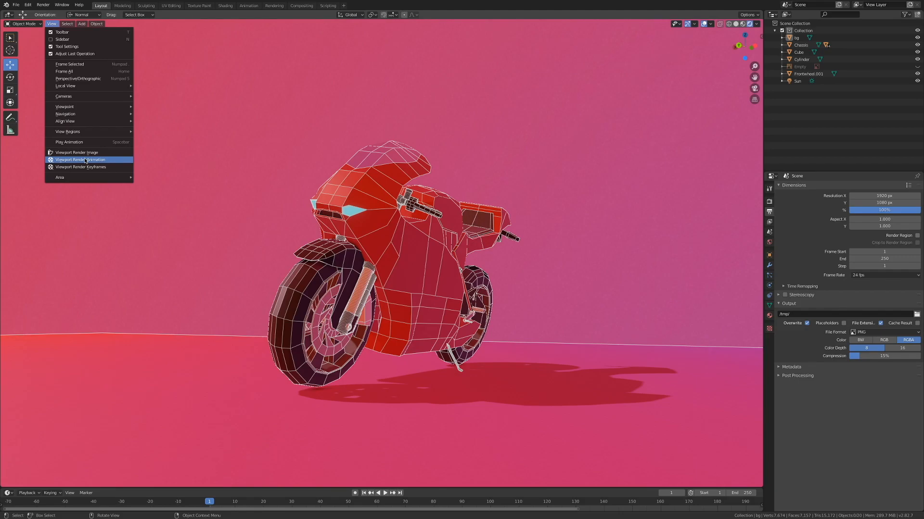
mouse_move(81, 160)
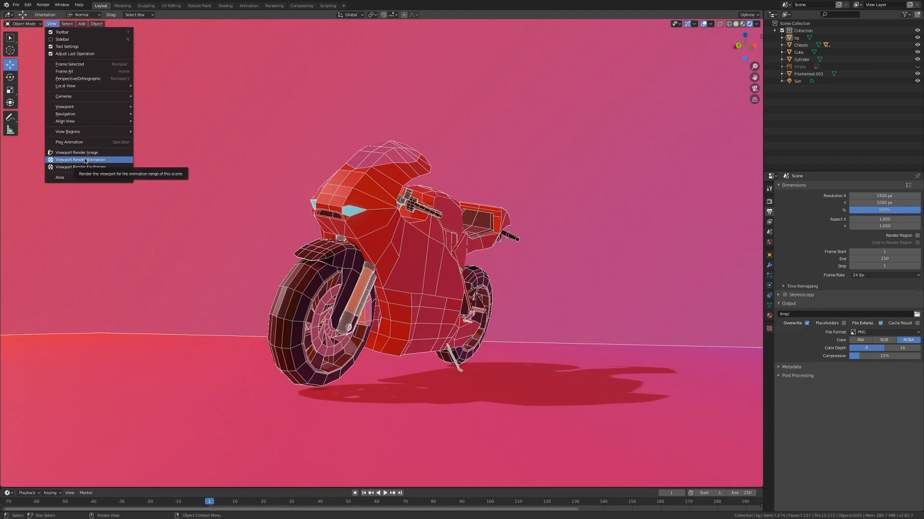
mouse_move(75, 153)
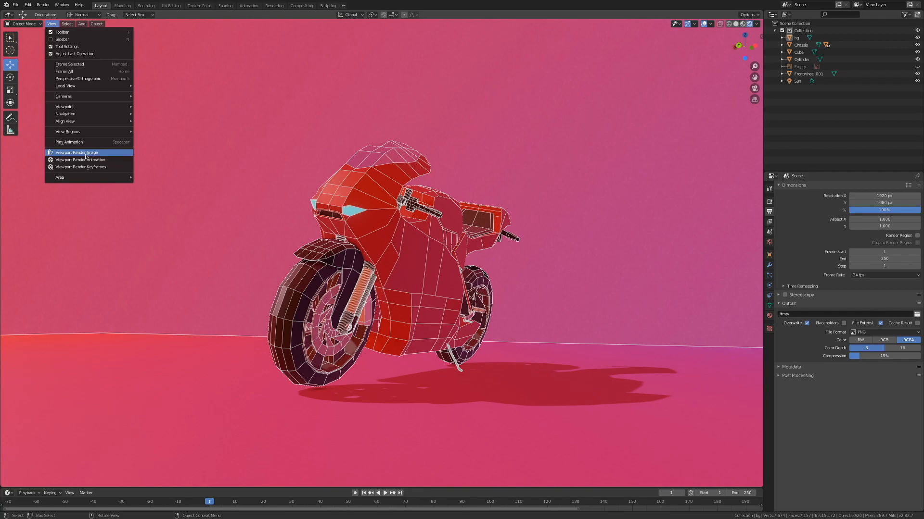
left_click(75, 152)
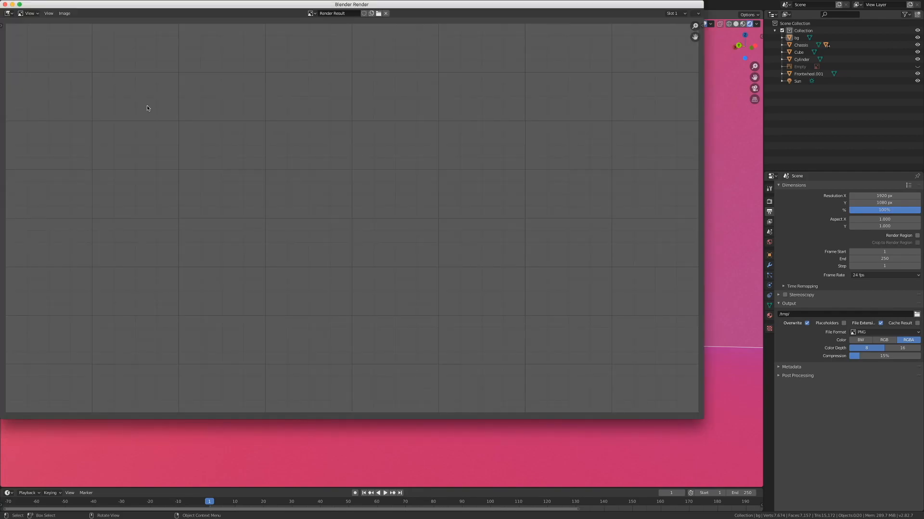